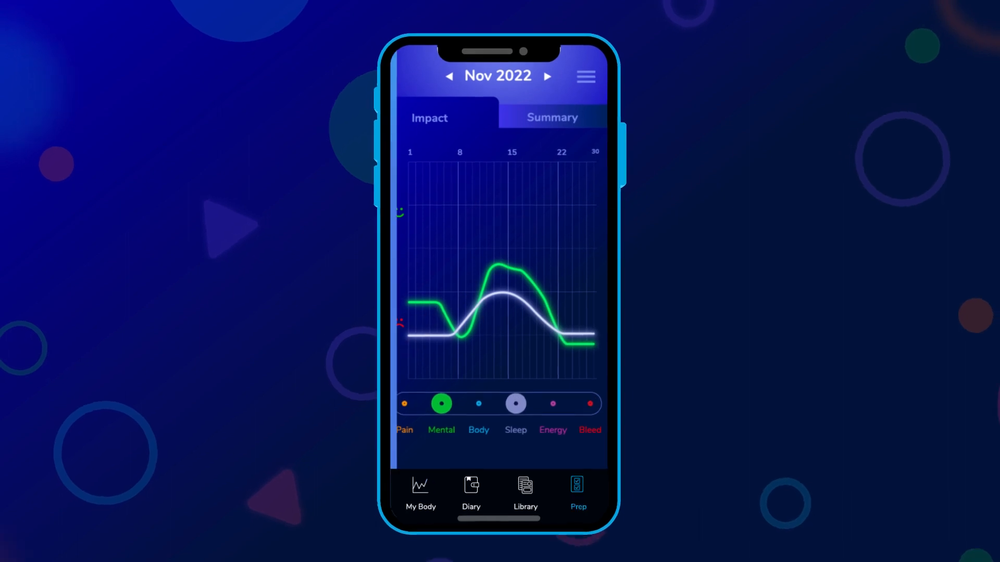
Step: Generate the Nov 1–30 2022 symptoms summary report, then browse the Learning Lounge chronic conditions list
{"action": "left_click", "coordinate": [551, 117]}
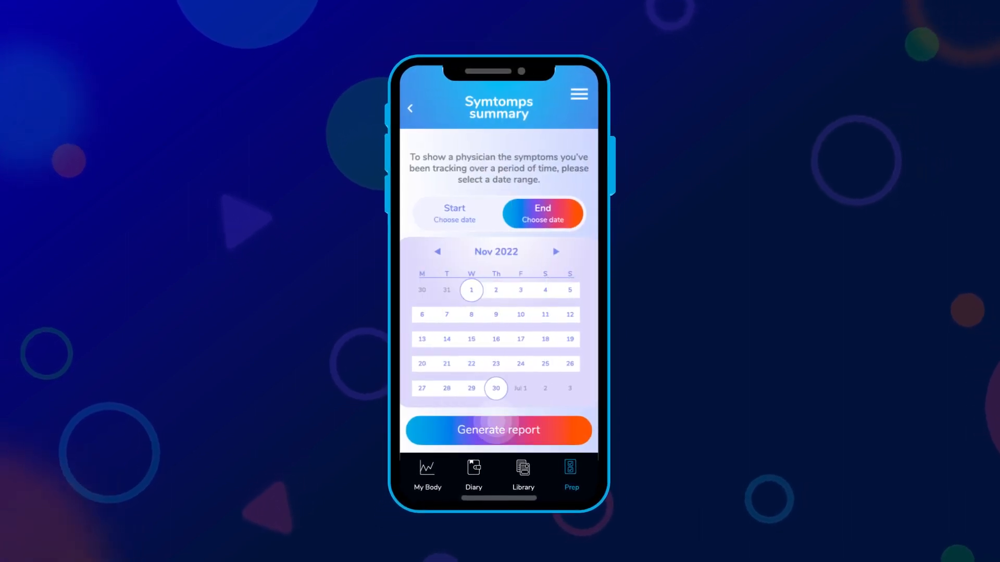
{"action": "left_click", "coordinate": [498, 430]}
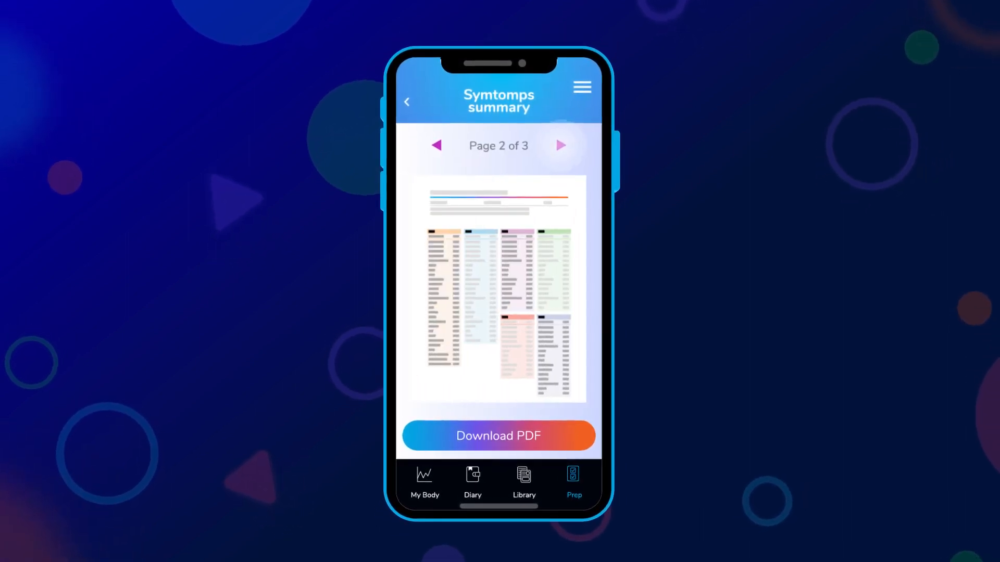
{"action": "left_click", "coordinate": [559, 145]}
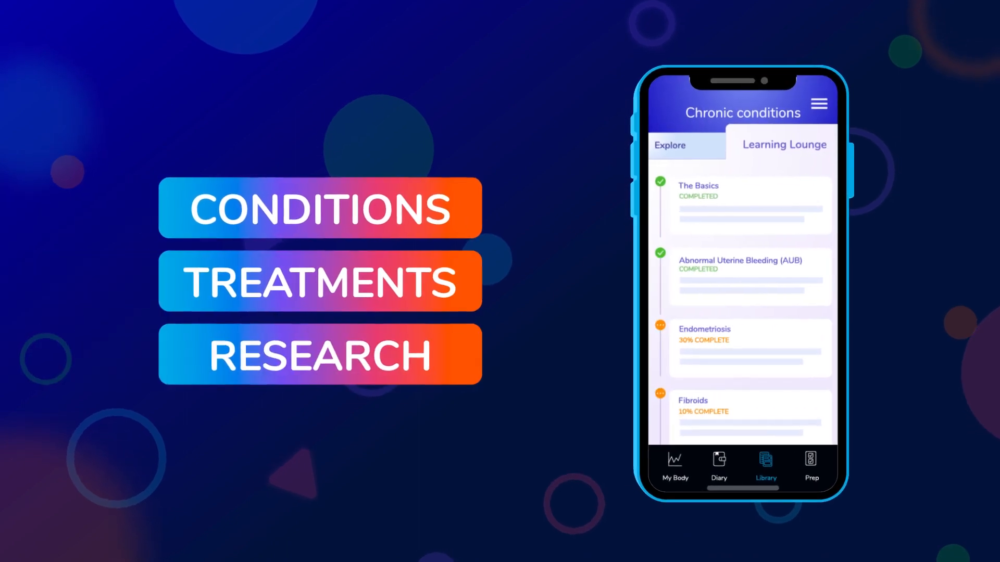
{"action": "scroll", "scroll_direction": "down", "scroll_amount": 3}
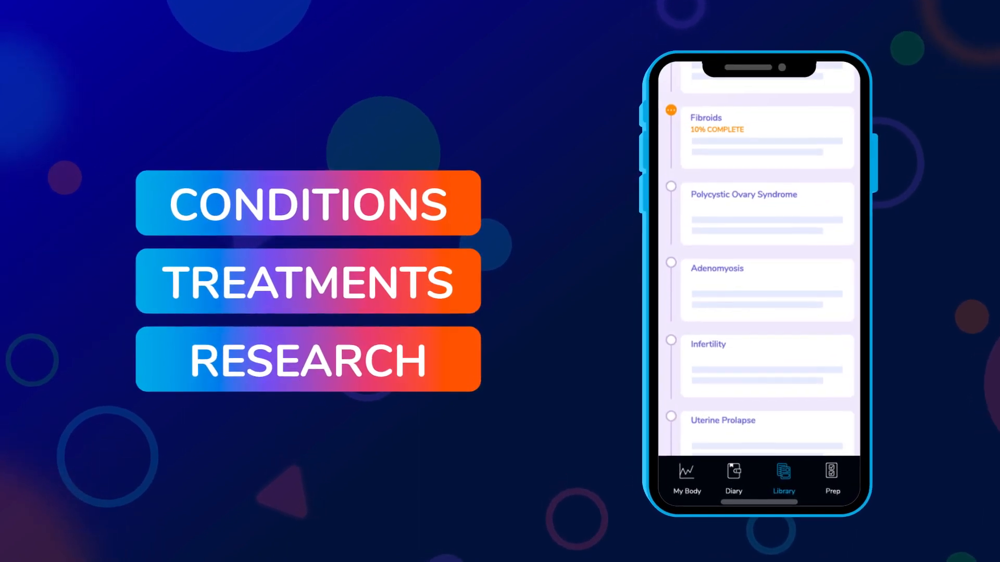